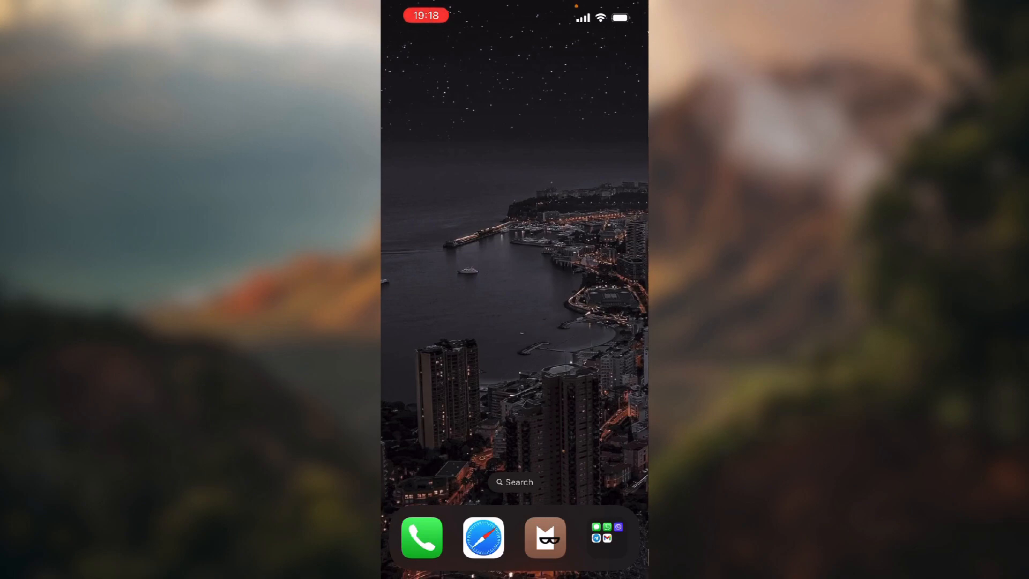
- Open the Social Networking folder in the dock and launch Telegram
left_click(604, 536)
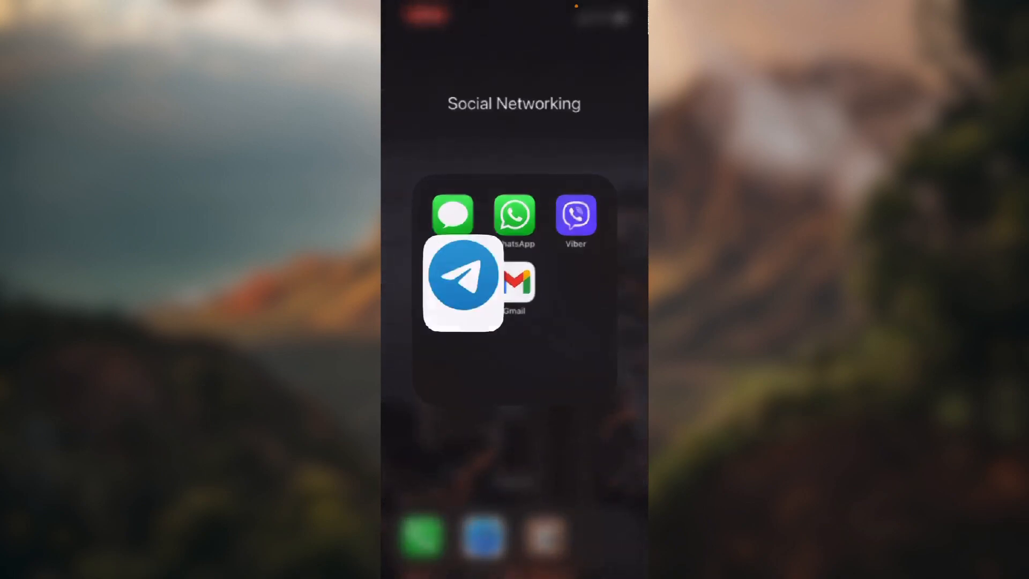
left_click(462, 283)
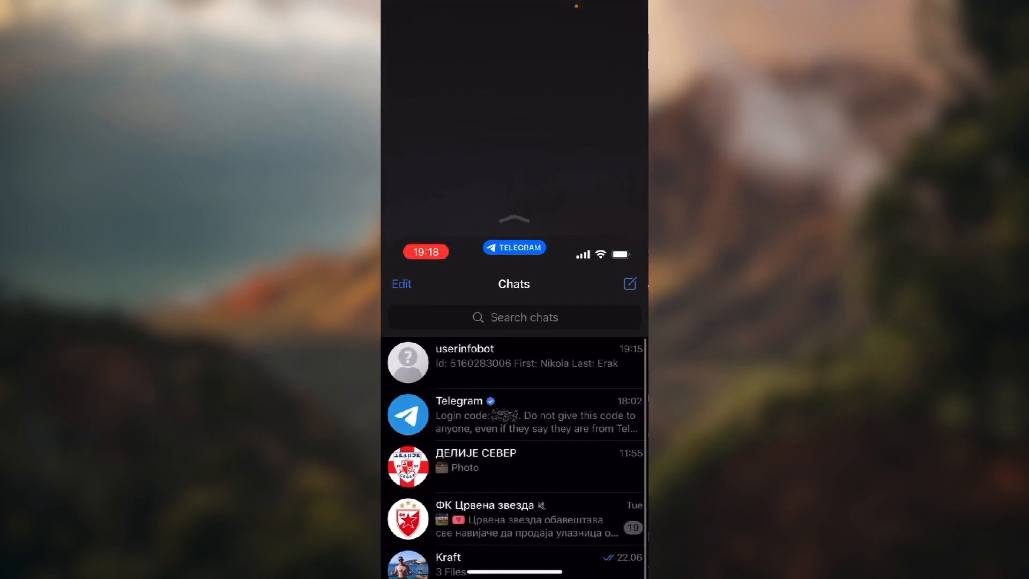
- Switch to the Contacts tab to view saved contacts
left_click(424, 539)
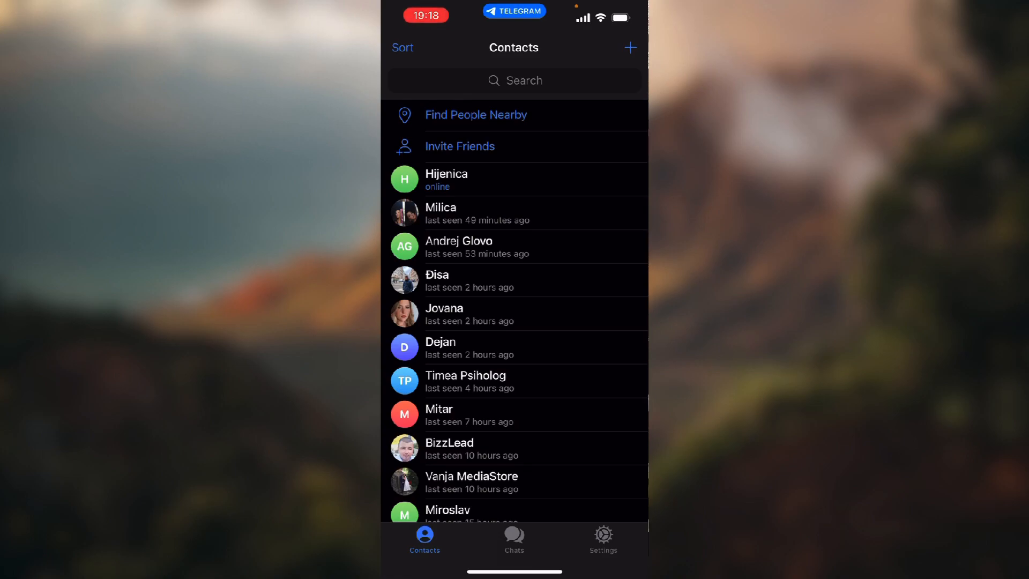
- Add a new contact Fjvgyg Fynguh with mobile number ending 525842
left_click(628, 47)
type("+1 236")
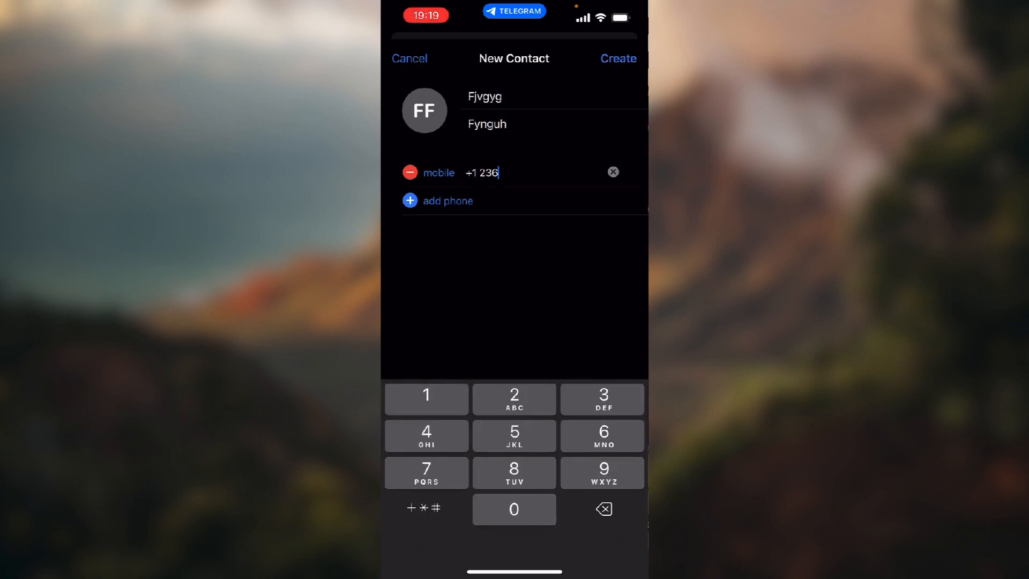
type("525842")
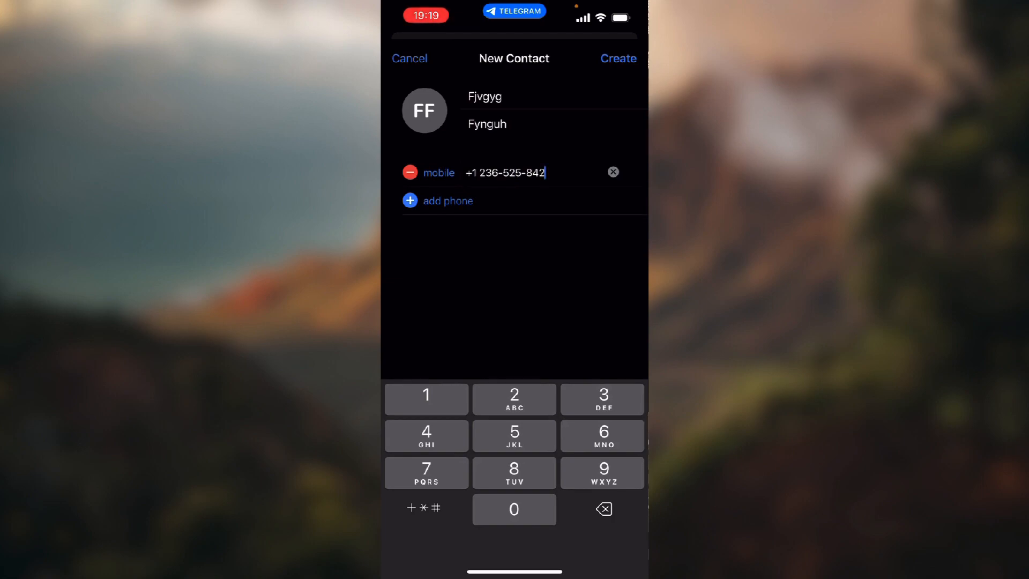
- Create the contact Fjvgyg Fynguh and view its info page
left_click(616, 58)
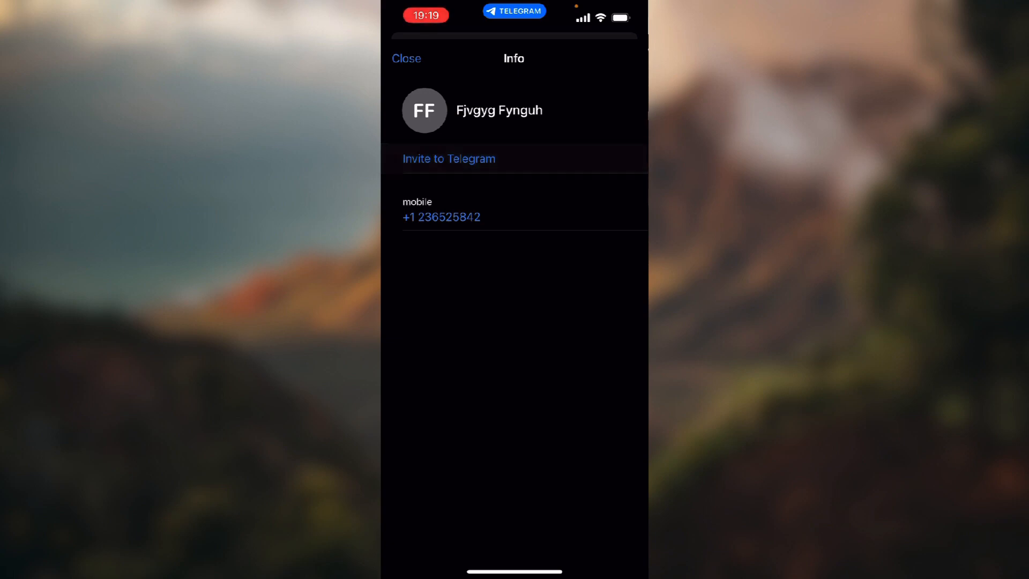
- Draft an SMS invite to Telegram, cancel it, and return to Chats
left_click(448, 159)
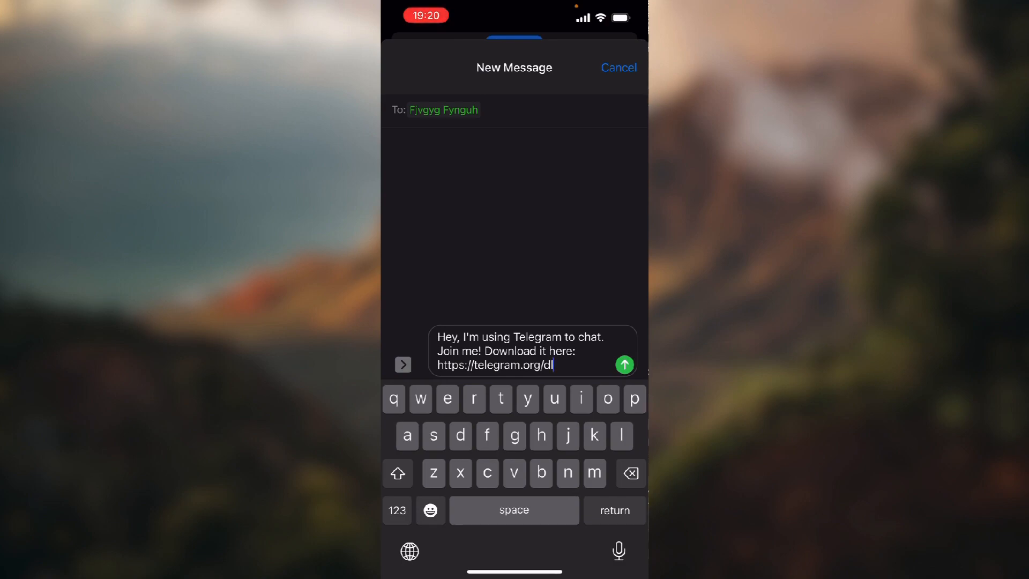
left_click(617, 67)
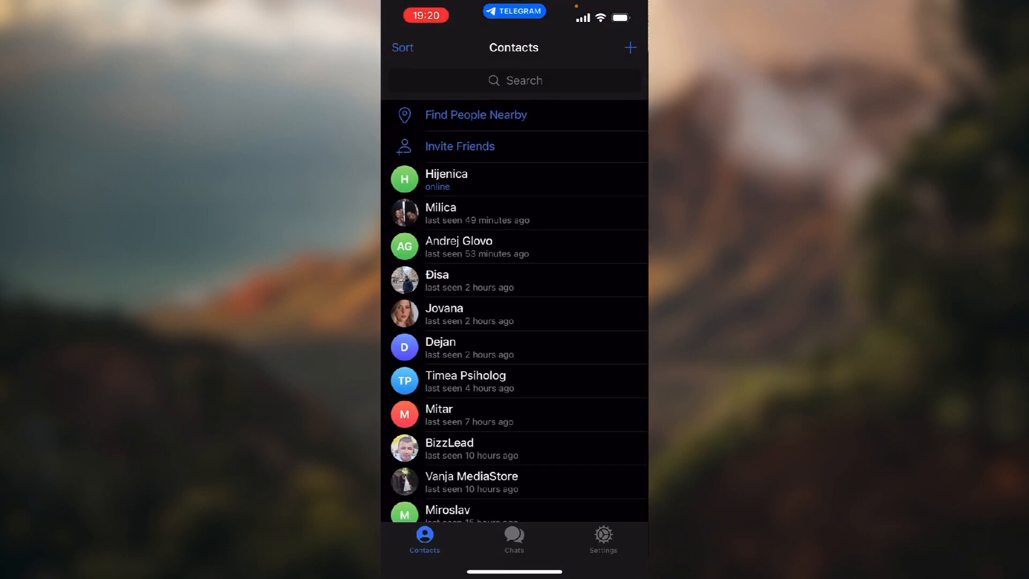
left_click(514, 538)
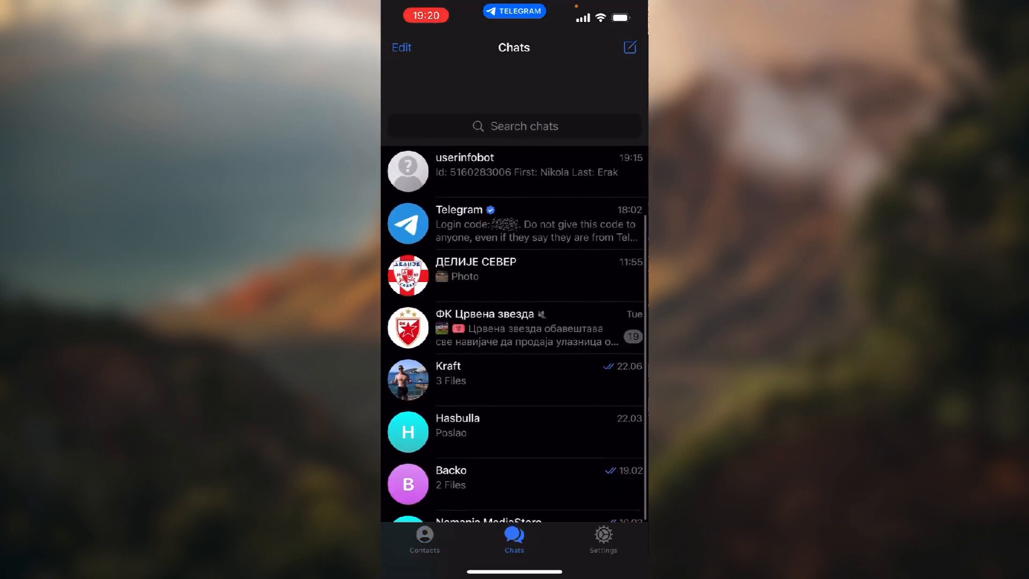